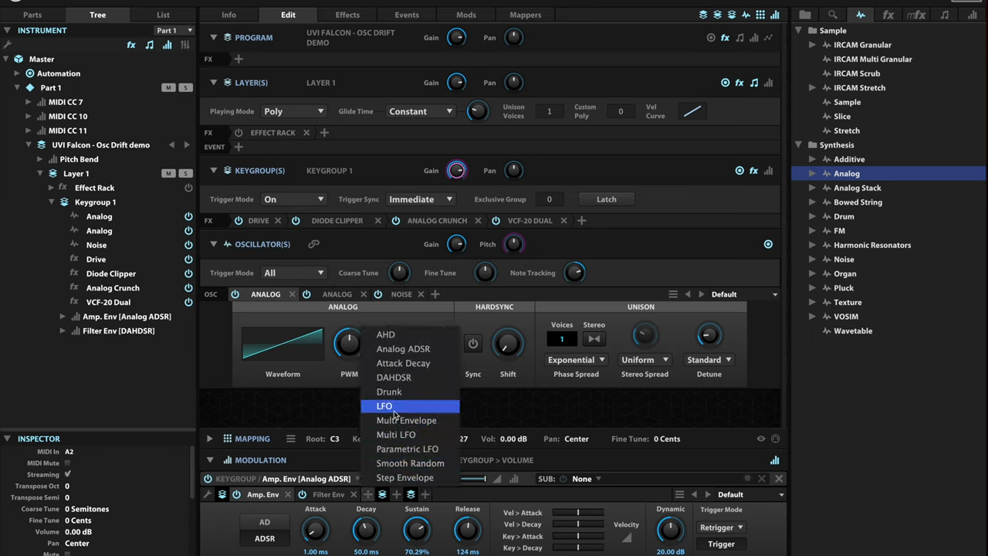
Step: Add an LFO modulator with a stepped random shape, adjust its rate and lower depth to 25%
left_click(383, 404)
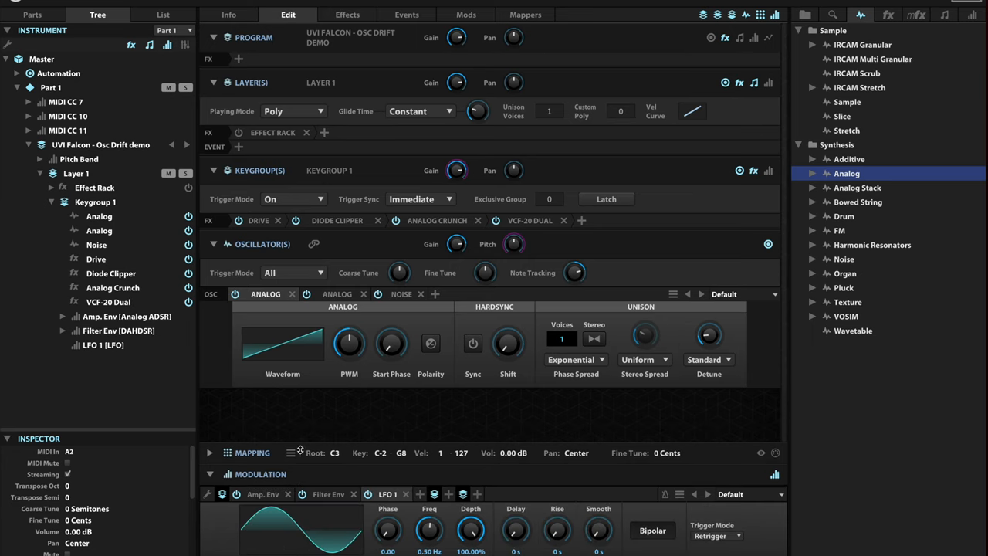
left_click(283, 342)
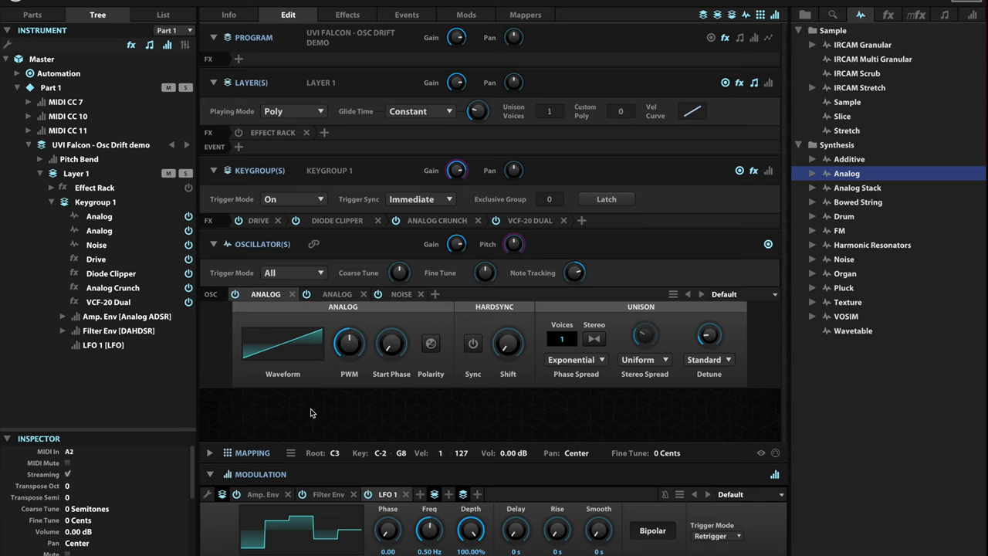
mouse_move(334, 534)
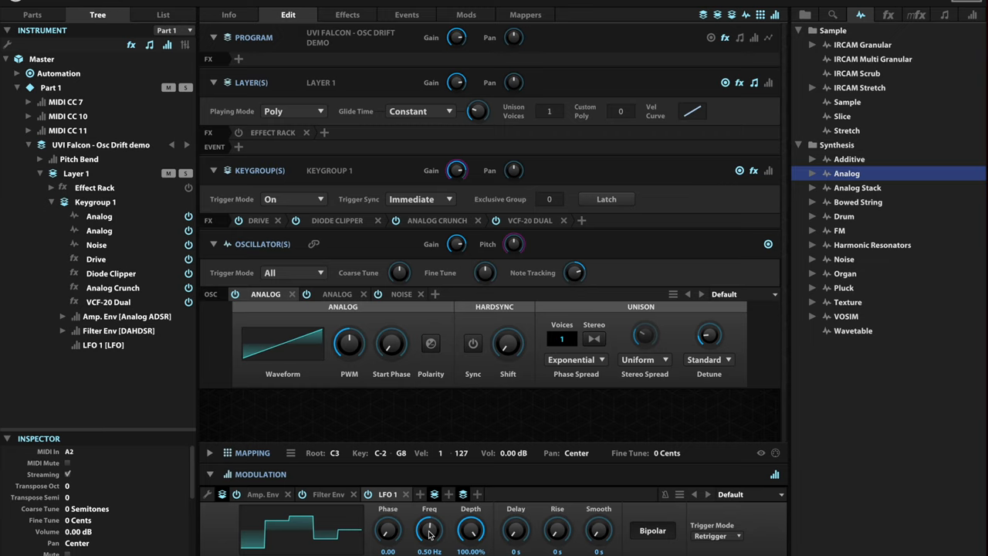
left_click_drag(429, 529, 429, 543)
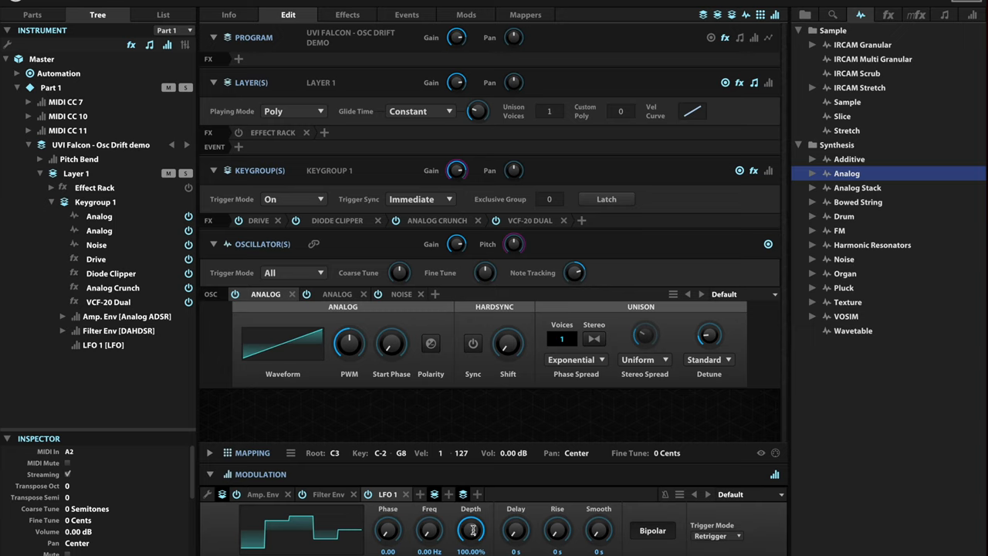
left_click_drag(471, 529, 470, 548)
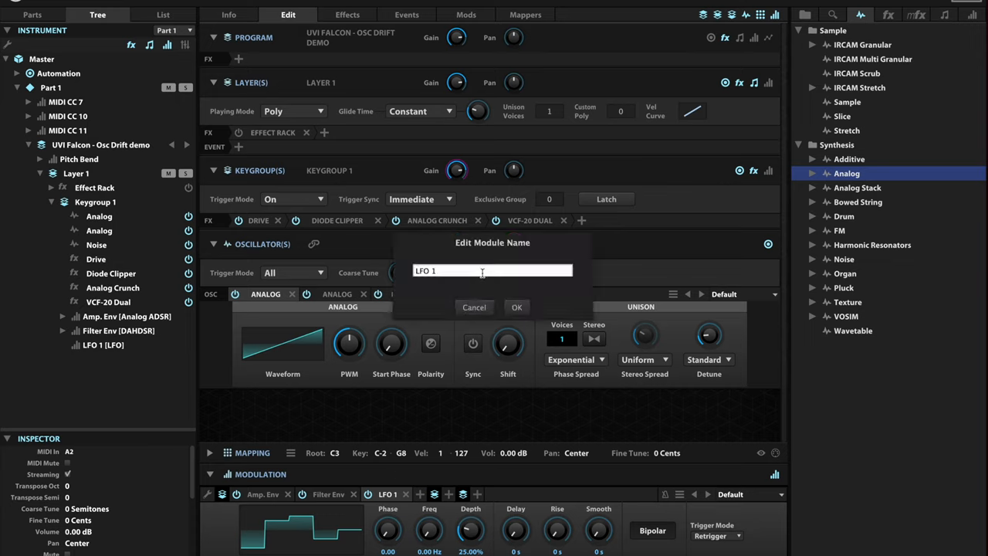
Step: Name the new LFO module 'Osc Drift'
type("Osc Dr")
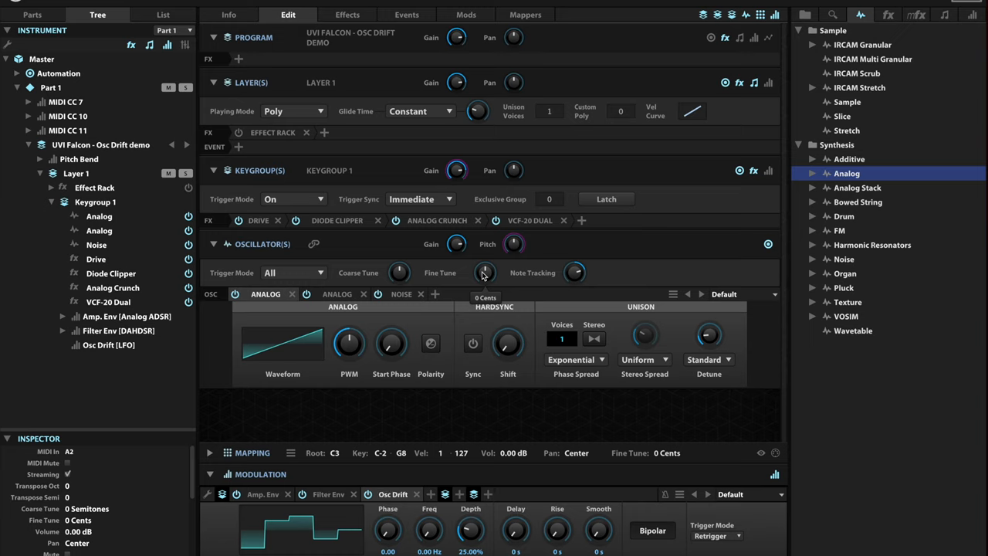
mouse_move(430, 344)
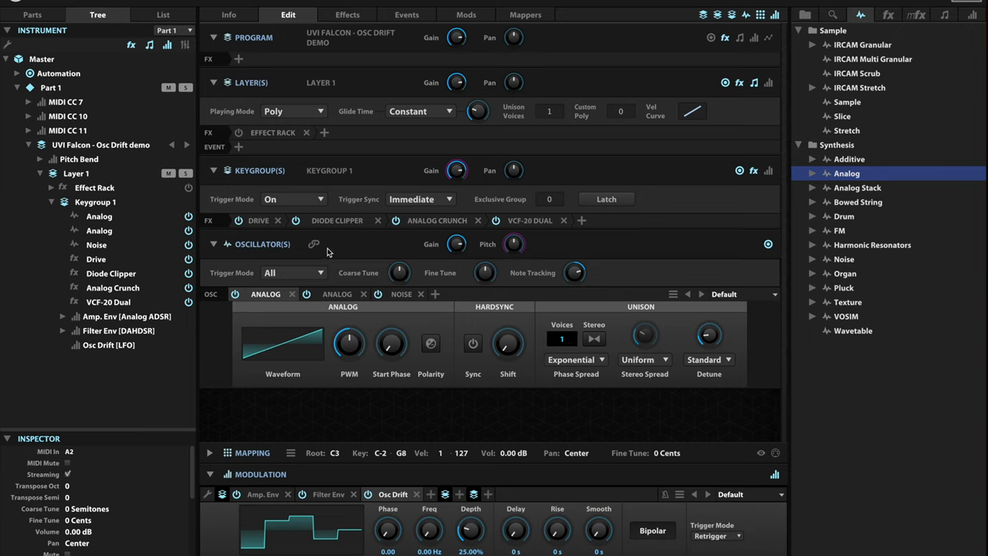
mouse_move(309, 238)
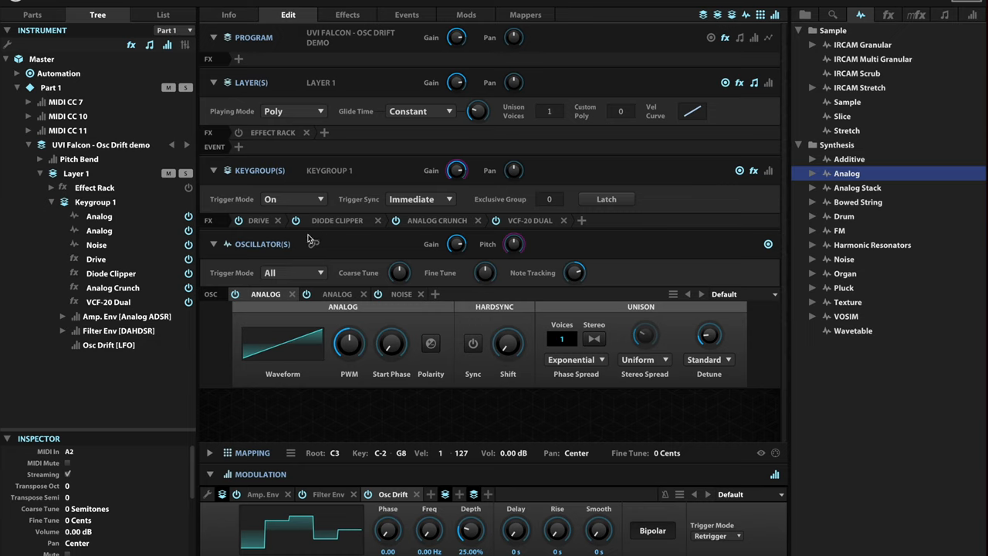
mouse_move(308, 255)
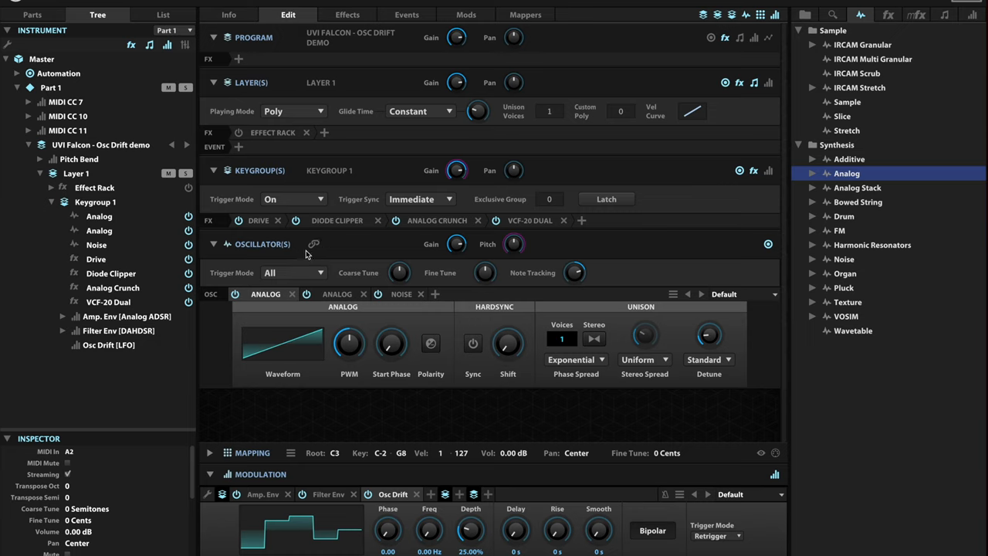
mouse_move(303, 268)
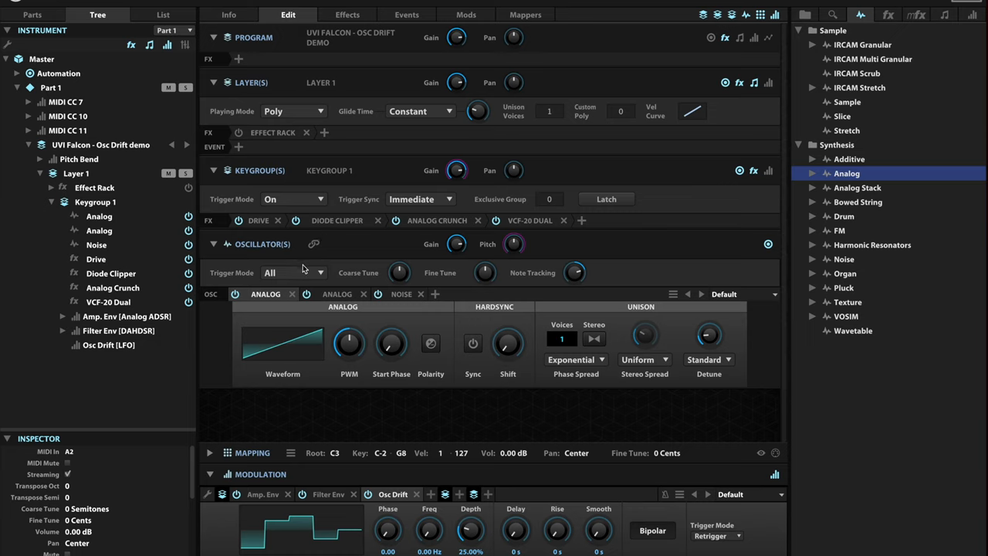
mouse_move(312, 256)
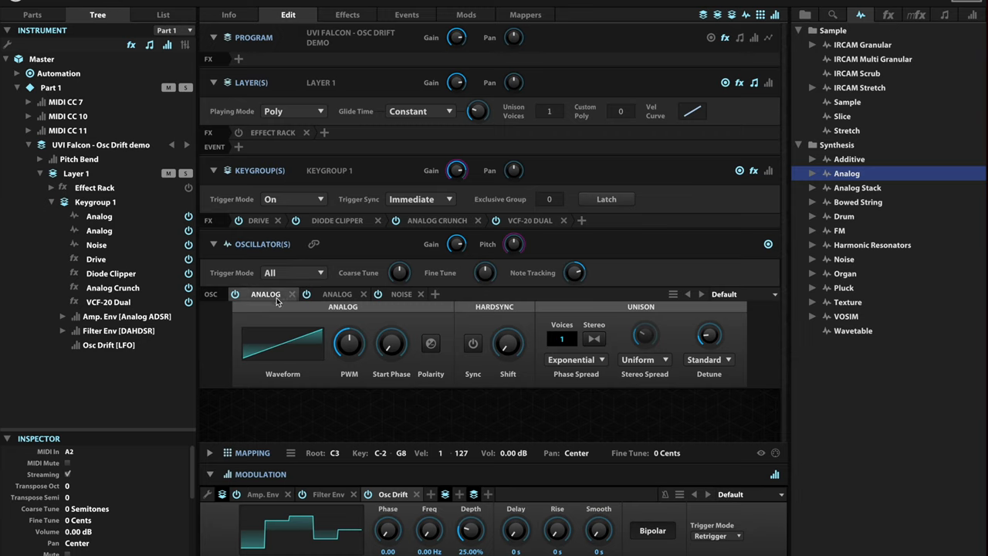
mouse_move(275, 301)
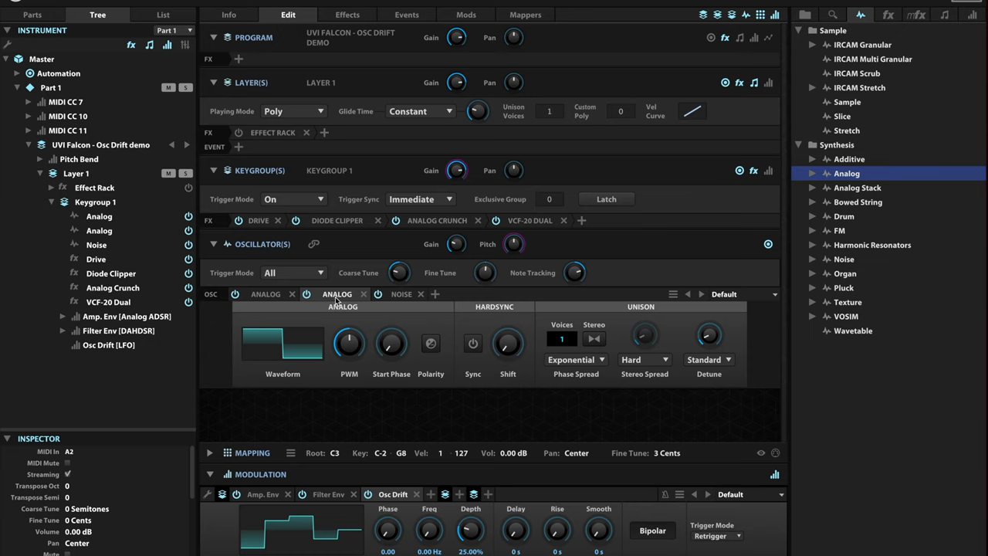
mouse_move(315, 246)
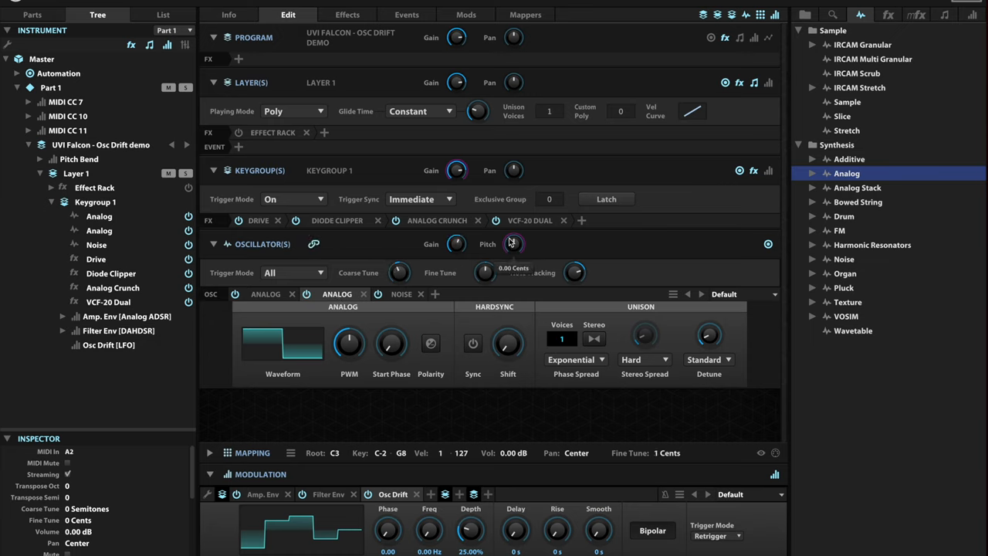
Step: Bring up the modulation options for the oscillator Pitch knob to assign Osc Drift
right_click(512, 244)
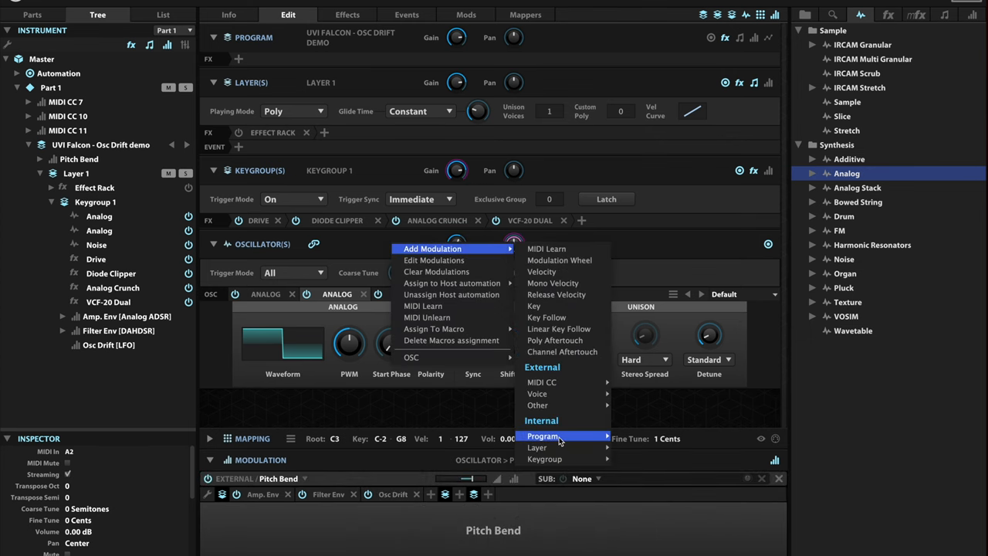
mouse_move(545, 458)
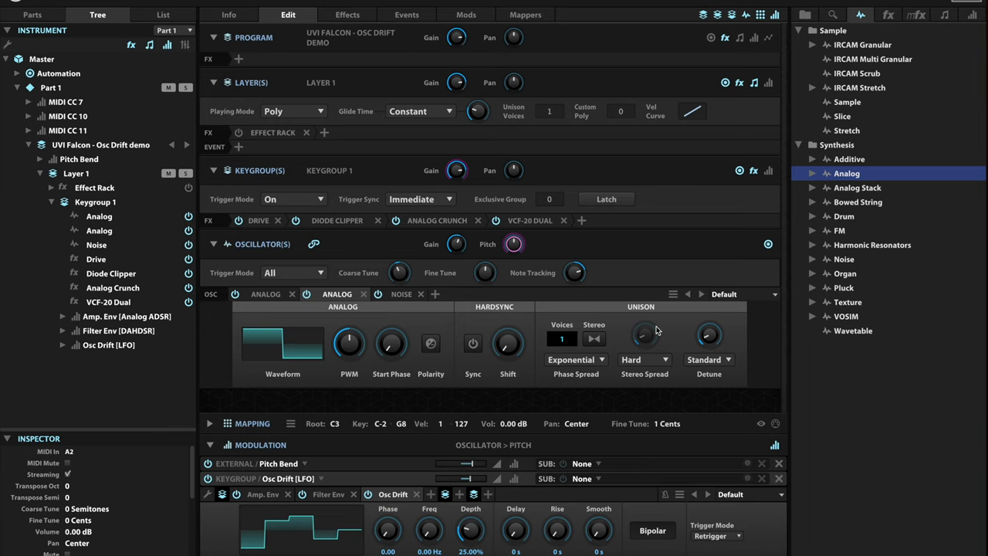
mouse_move(550, 408)
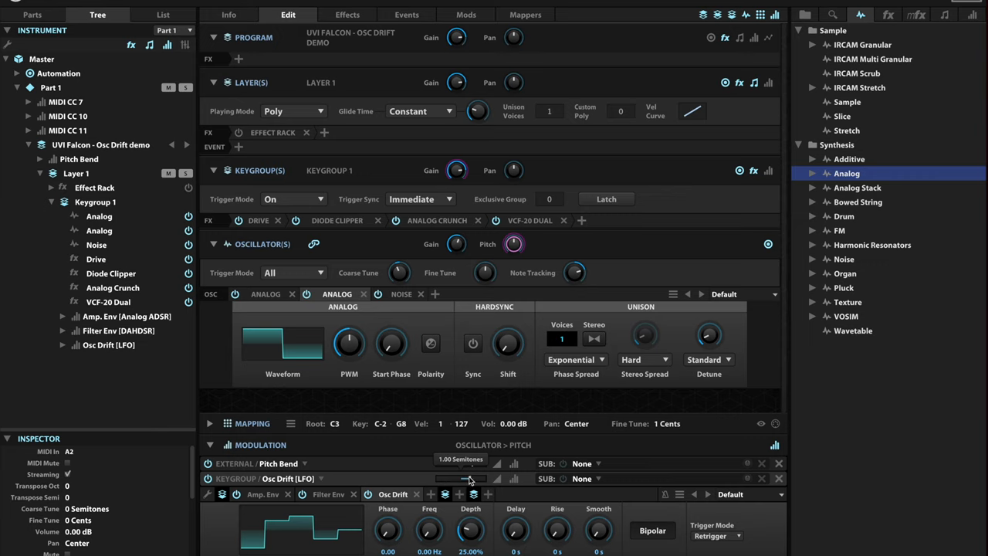
Step: Set the Osc Drift pitch modulation amount to about 83 cents
left_click_drag(470, 479, 469, 471)
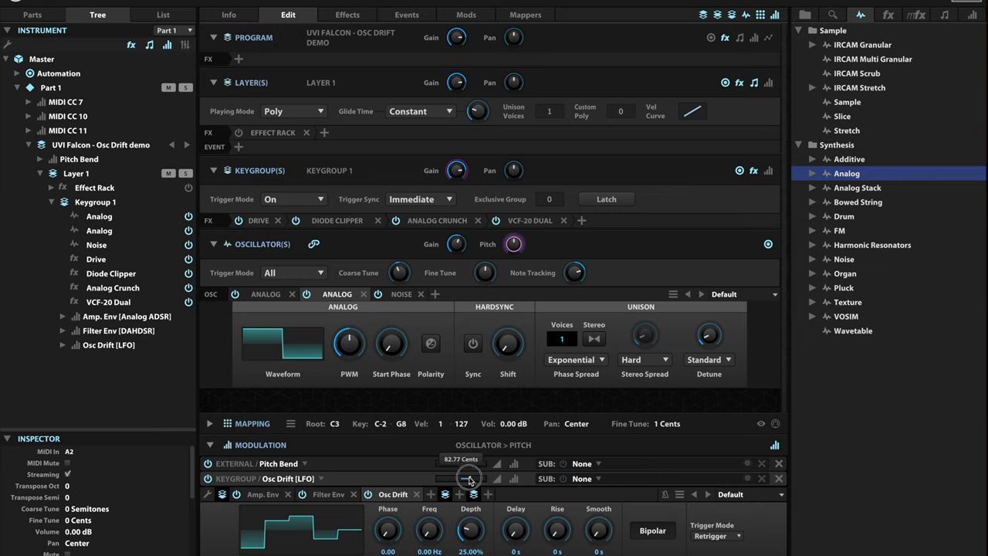
left_click_drag(466, 476, 463, 482)
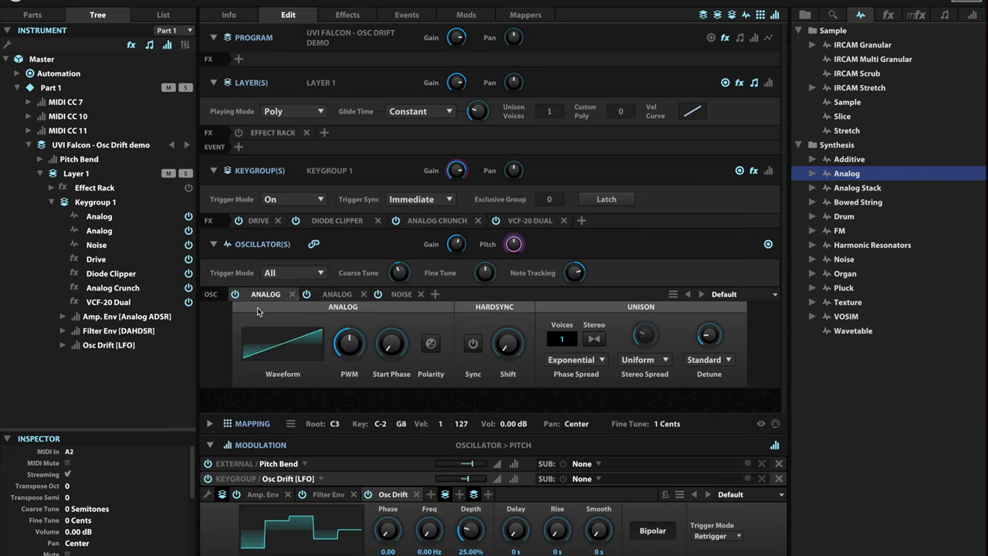
mouse_move(509, 324)
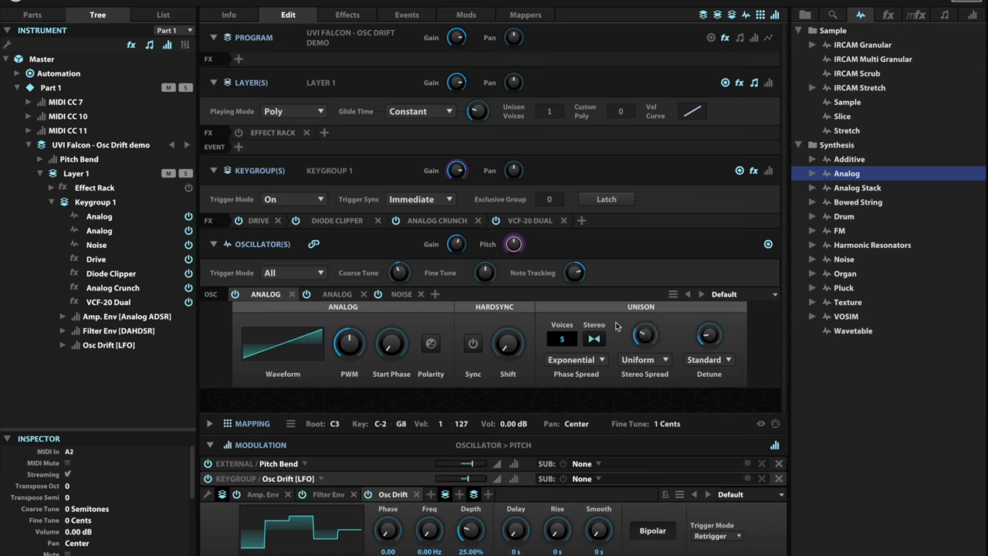
Step: Raise the Detune to spread the five unison saw voices apart in pitch
left_click_drag(708, 333, 709, 333)
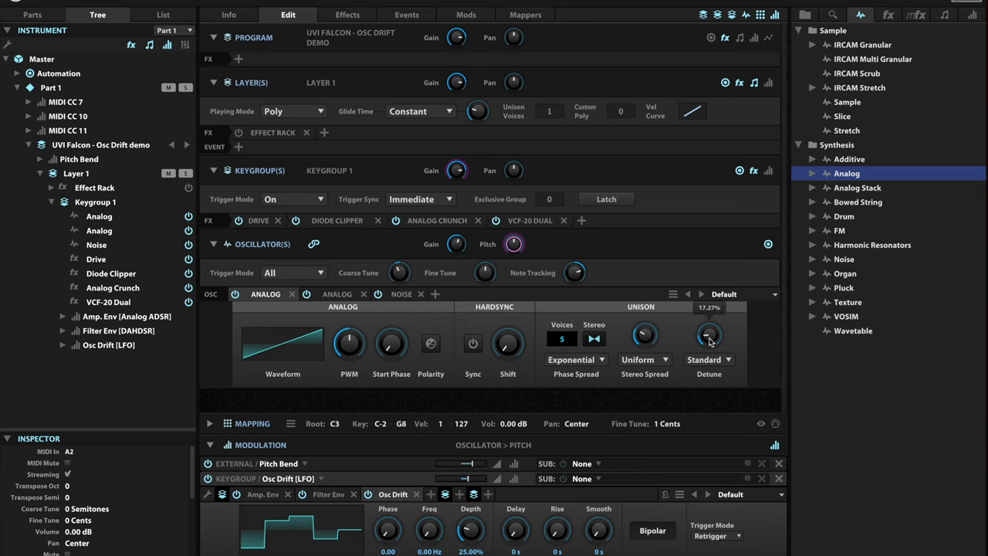
mouse_move(473, 312)
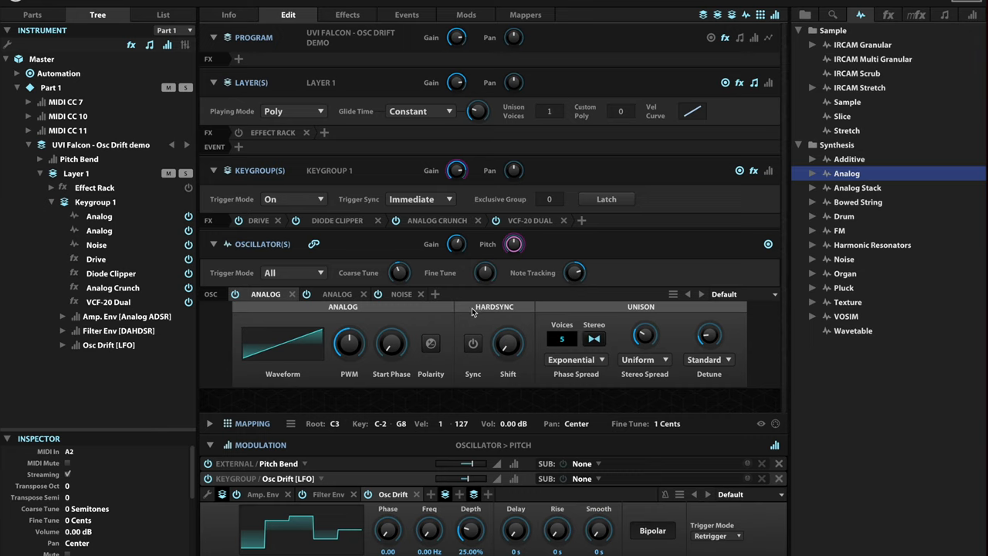
mouse_move(472, 313)
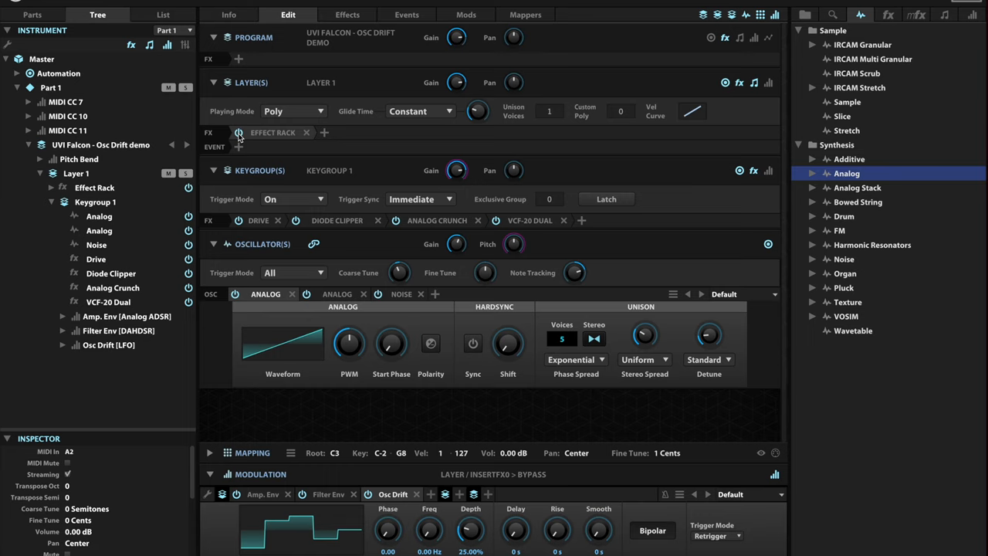
mouse_move(259, 135)
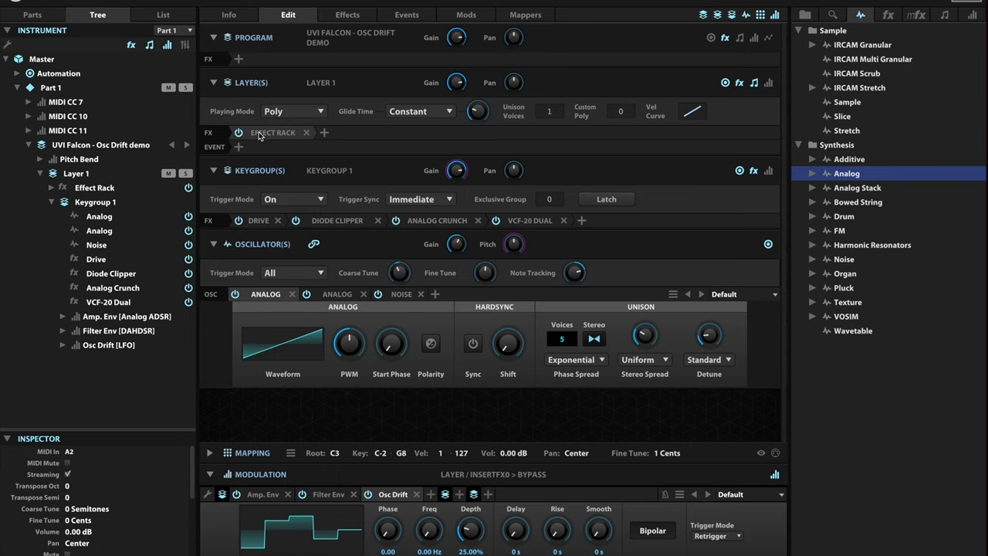